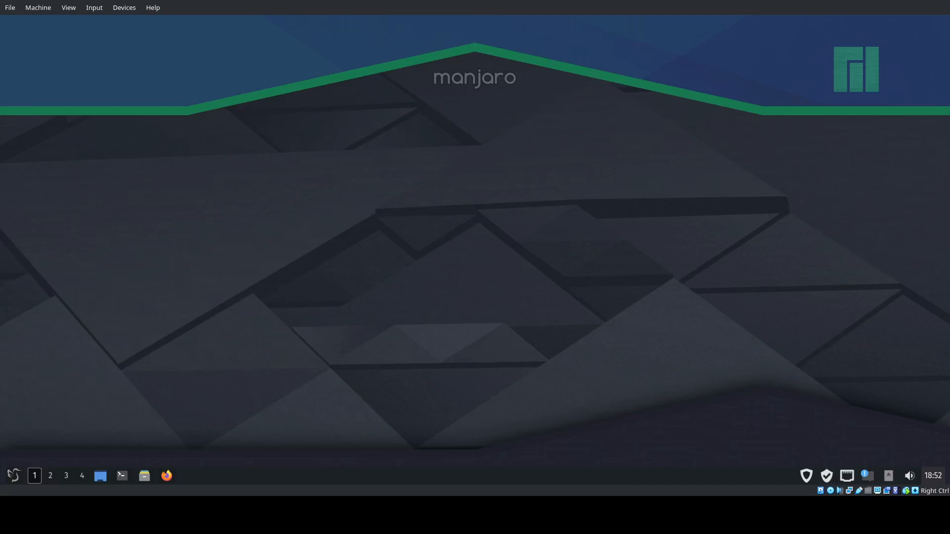
- Launch Firefox, open the File Upload Test picker, view Home, and cancel without choosing a file
left_click(167, 476)
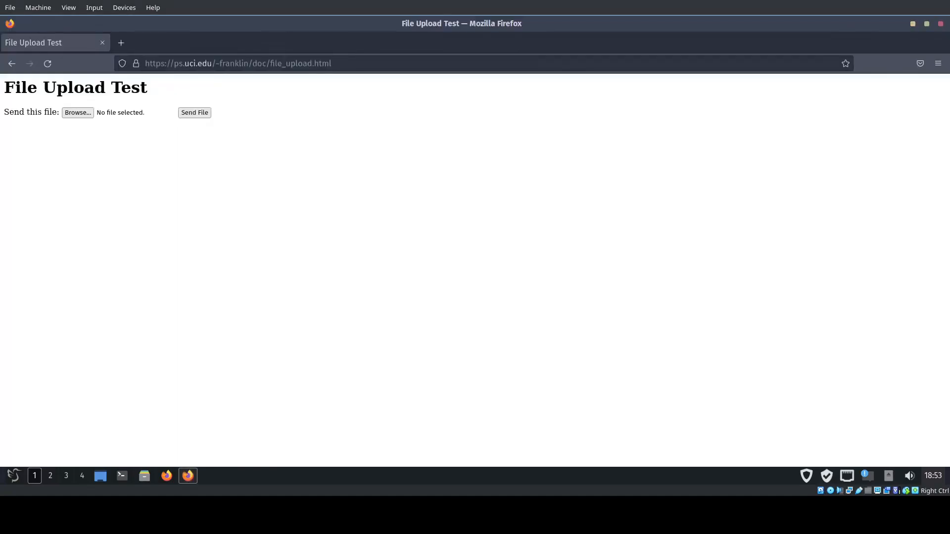
left_click(77, 113)
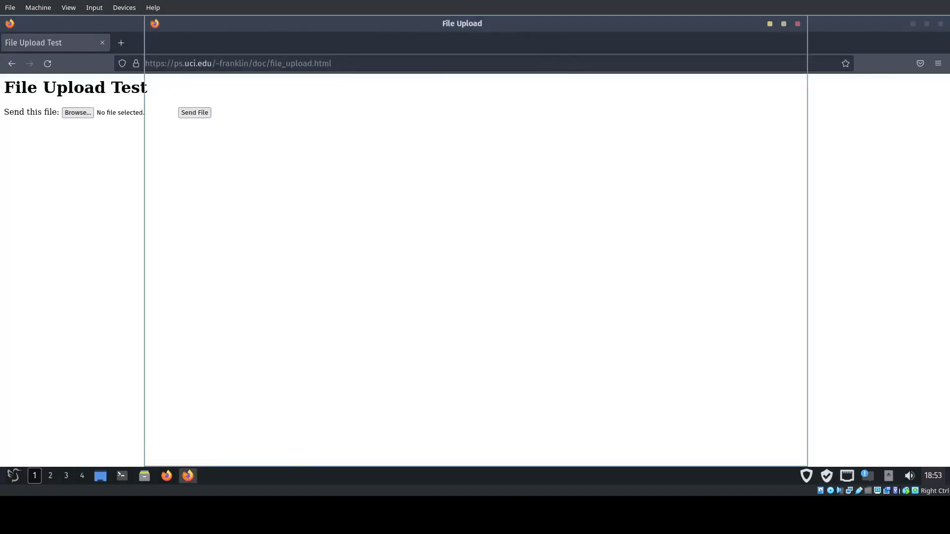
left_click(77, 113)
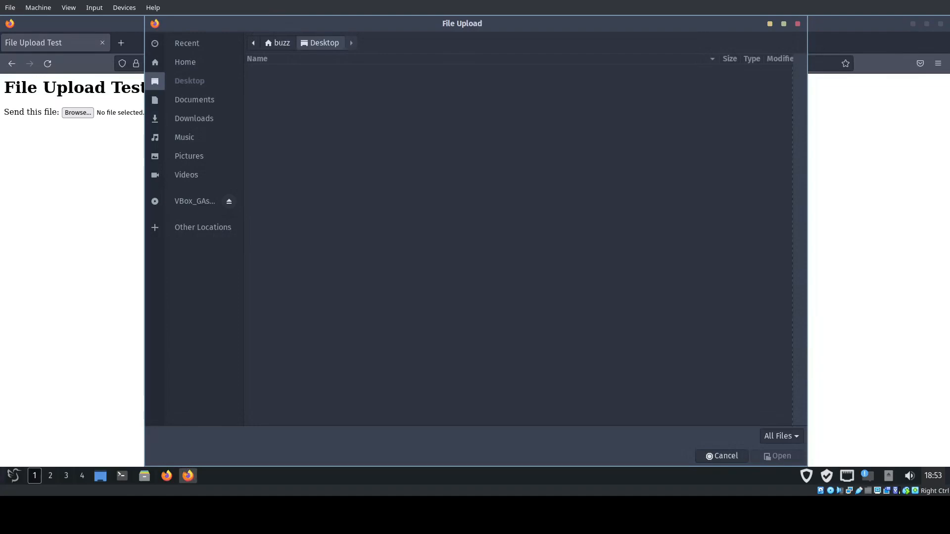
mouse_move(194, 100)
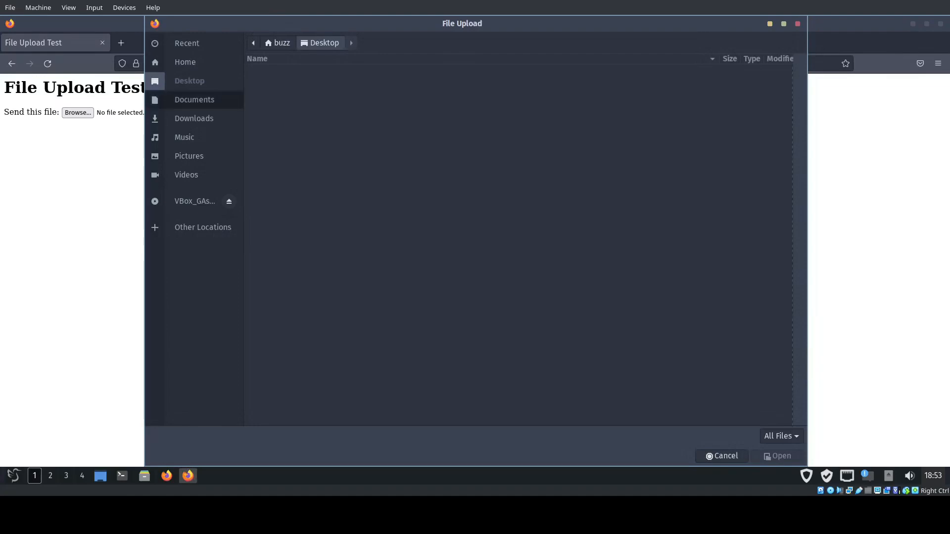
left_click(185, 62)
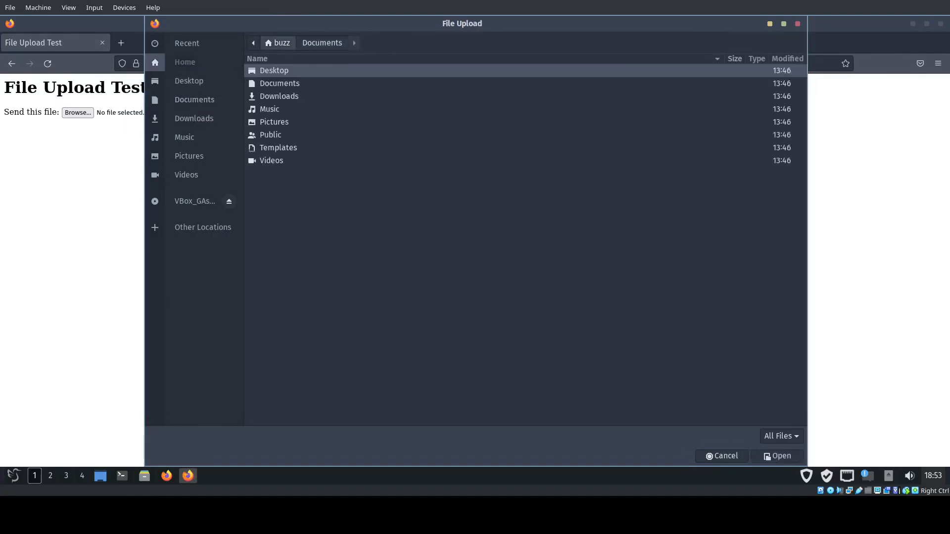
left_click(721, 455)
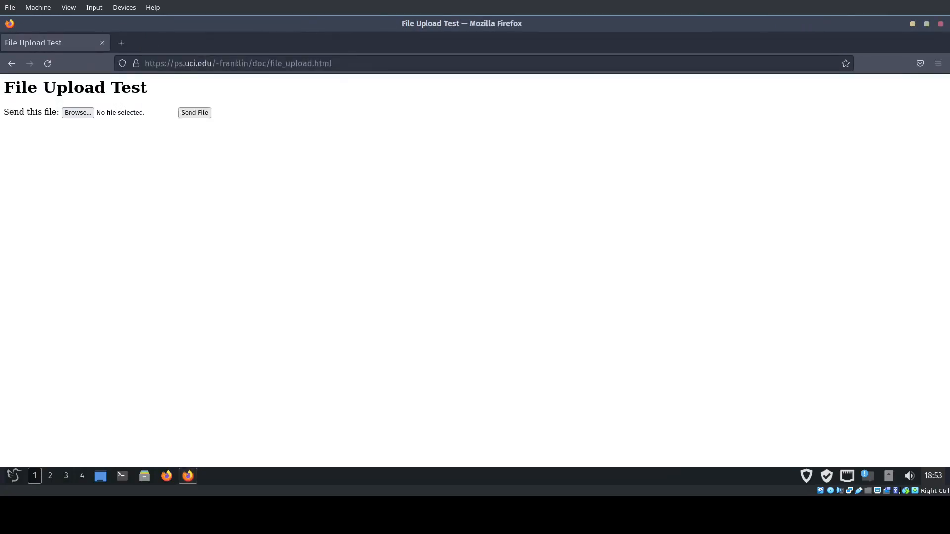
- Reopen the file upload picker, view the Home folder again, and cancel
left_click(78, 113)
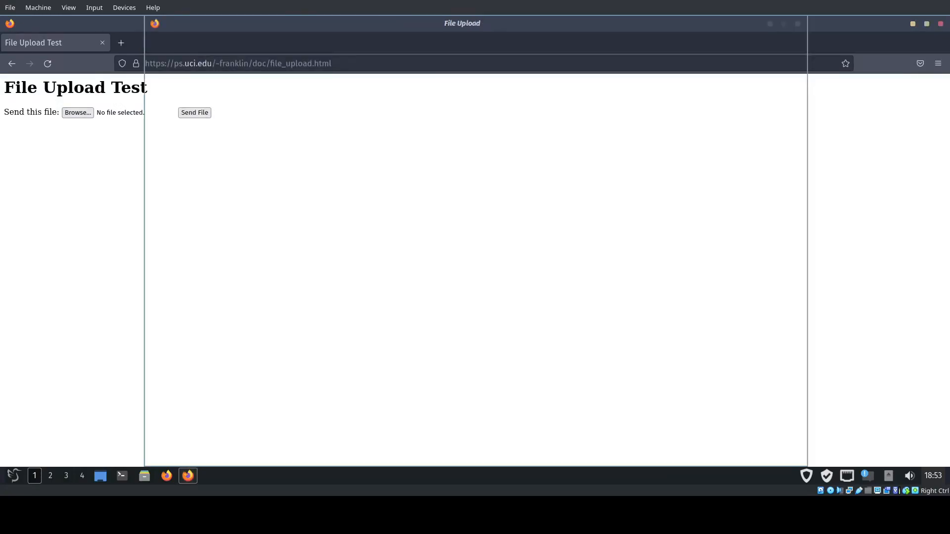
left_click(77, 112)
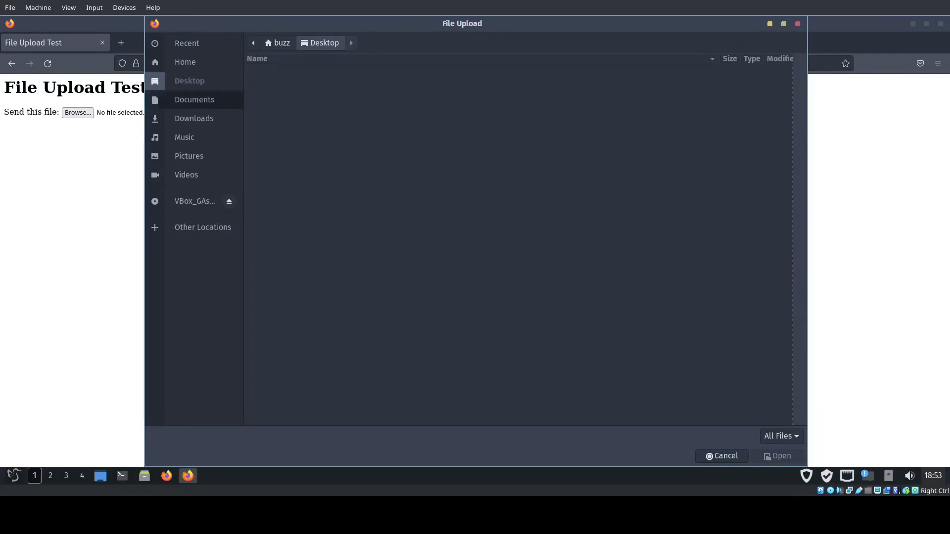
left_click(185, 62)
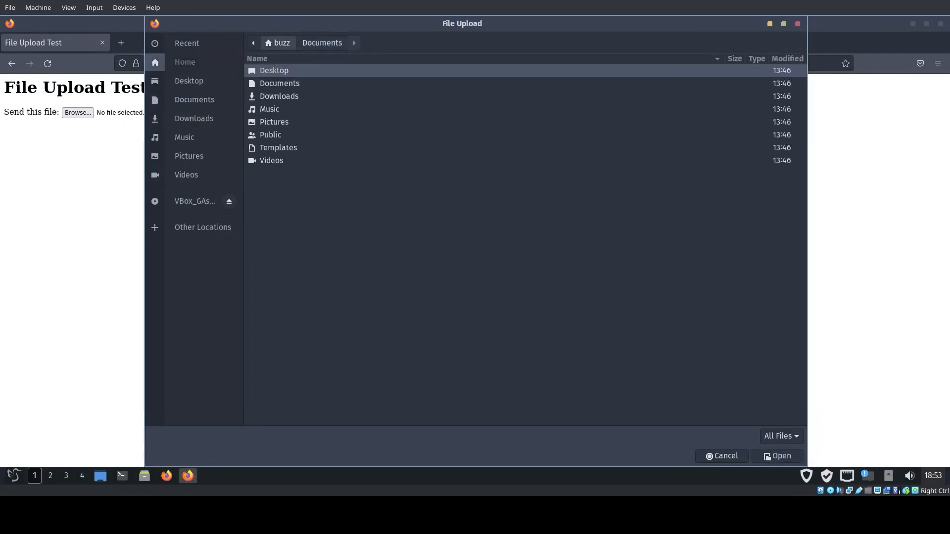
left_click(721, 456)
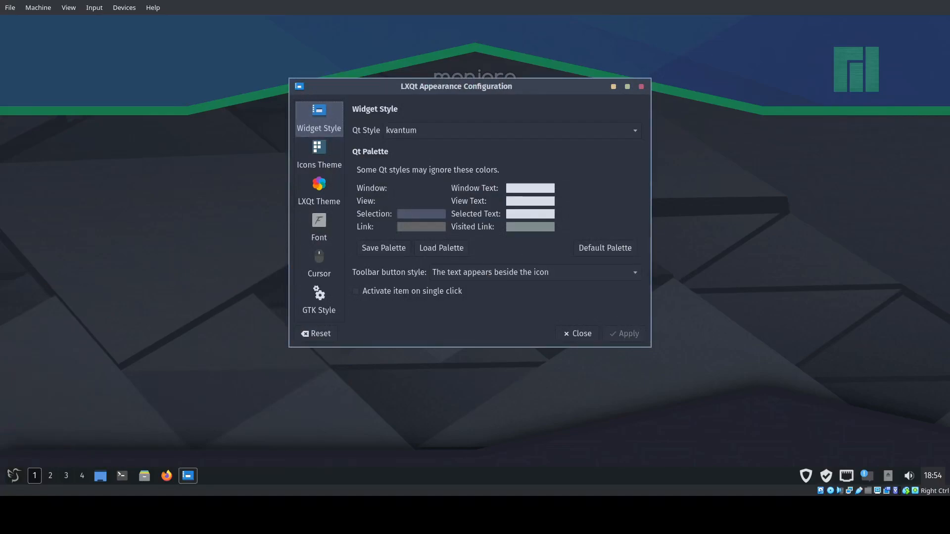
- View the desktop themes, then switch the Qt widget style to Fusion
left_click(319, 191)
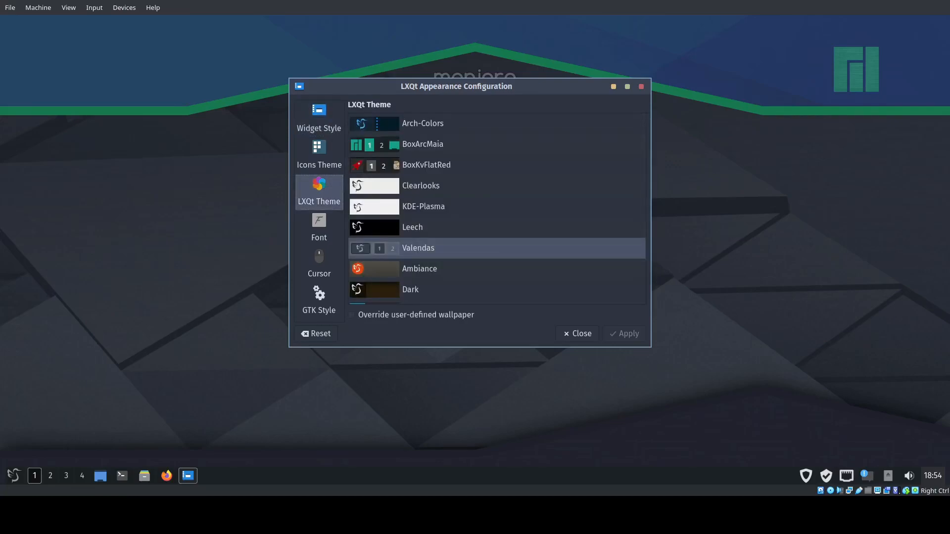
left_click(319, 117)
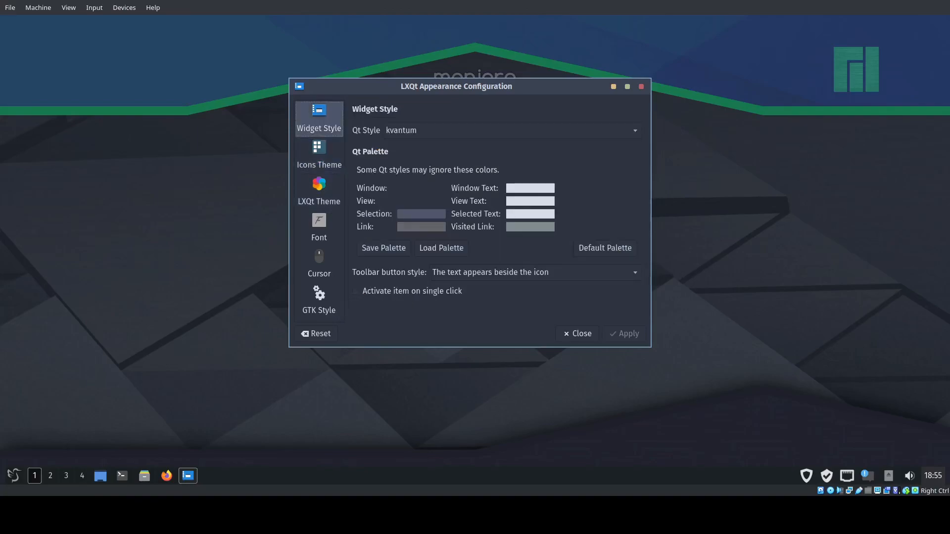
left_click(634, 130)
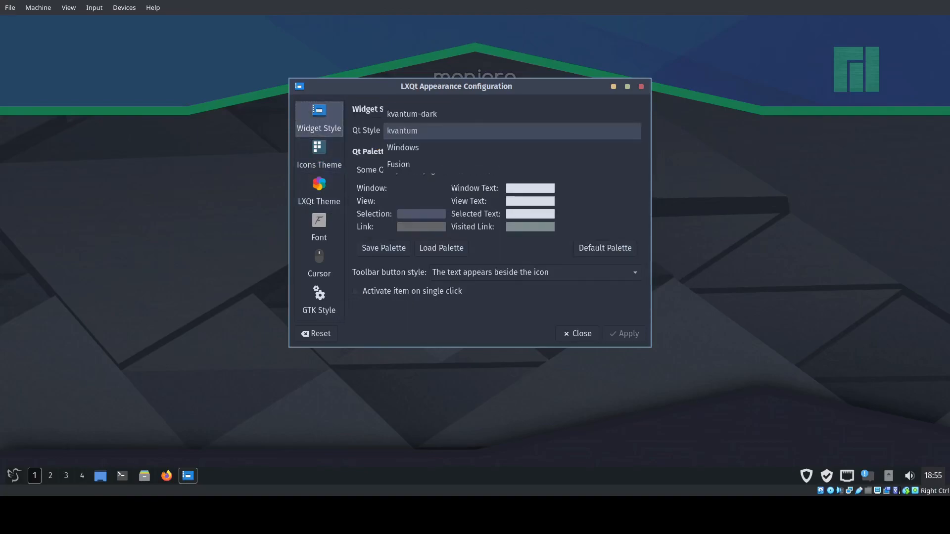
left_click(398, 165)
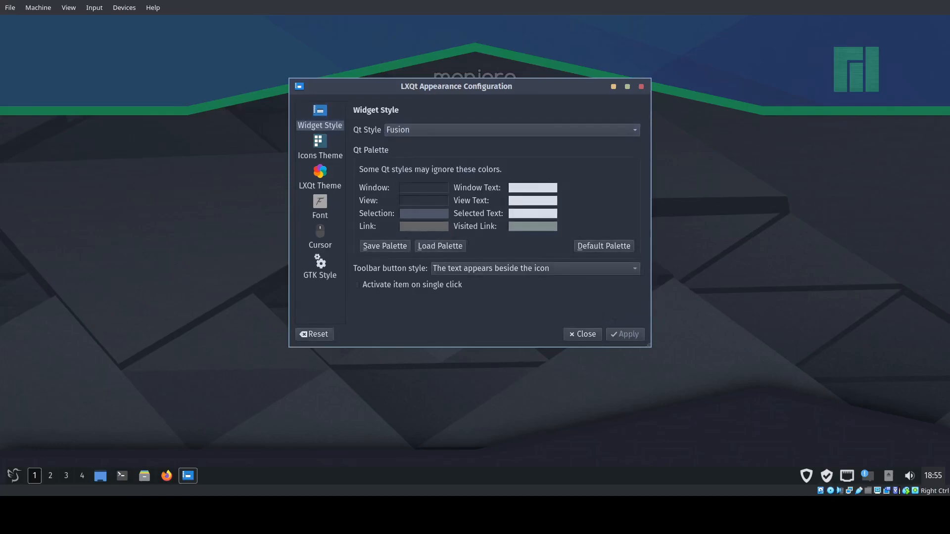
- Browse the icon, LXQt theme, font and cursor pages, then close Appearance Configuration
left_click(319, 147)
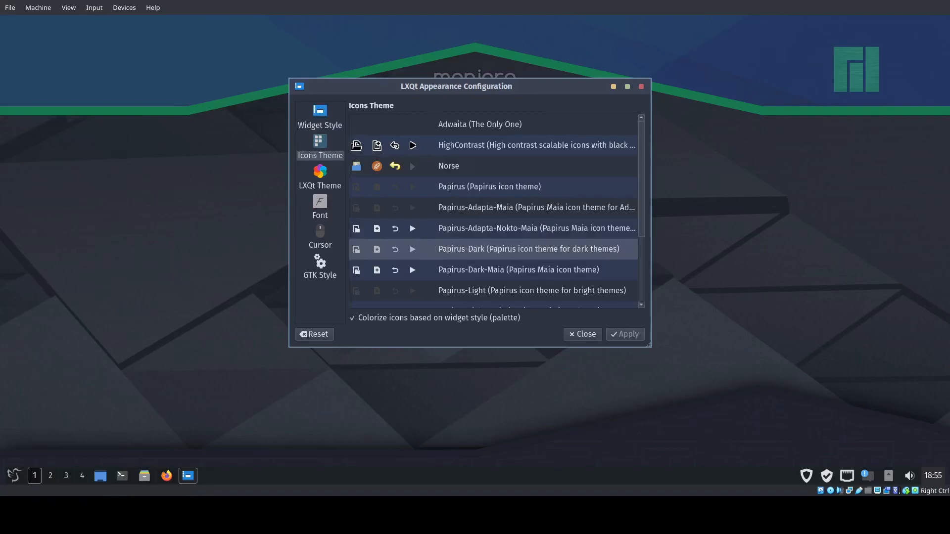
left_click(320, 115)
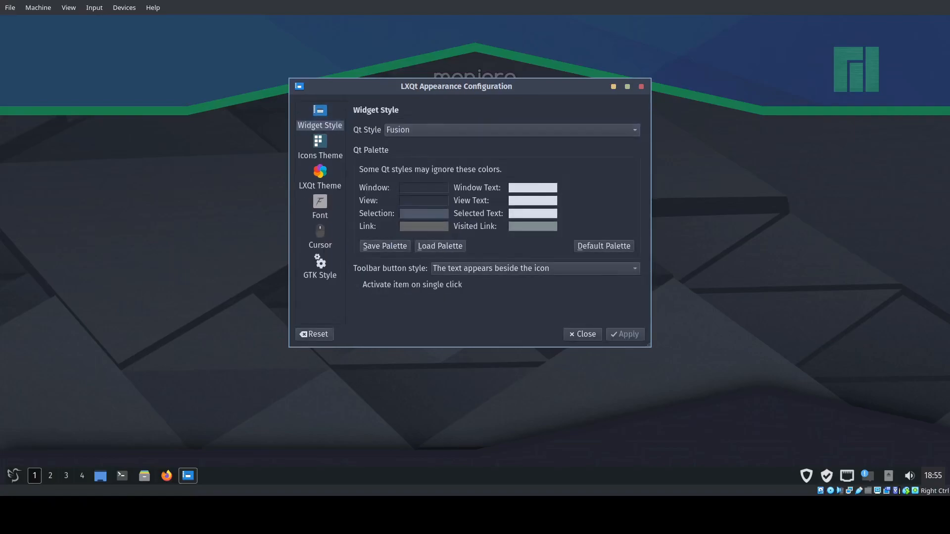
left_click(319, 147)
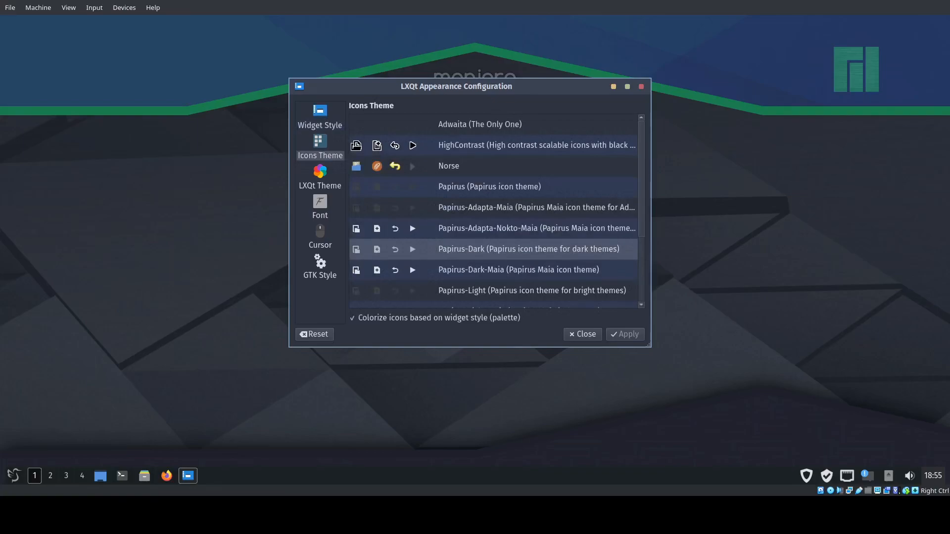
left_click(320, 176)
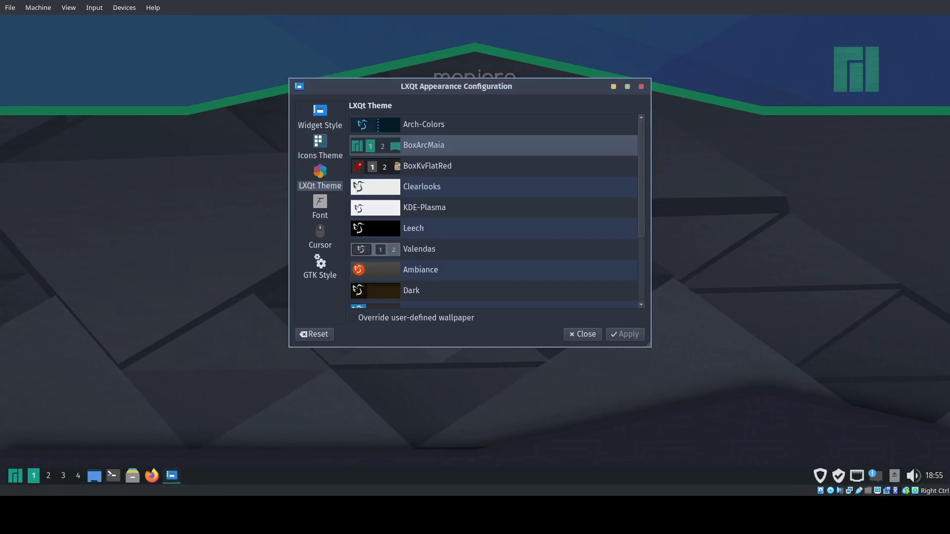
left_click(320, 206)
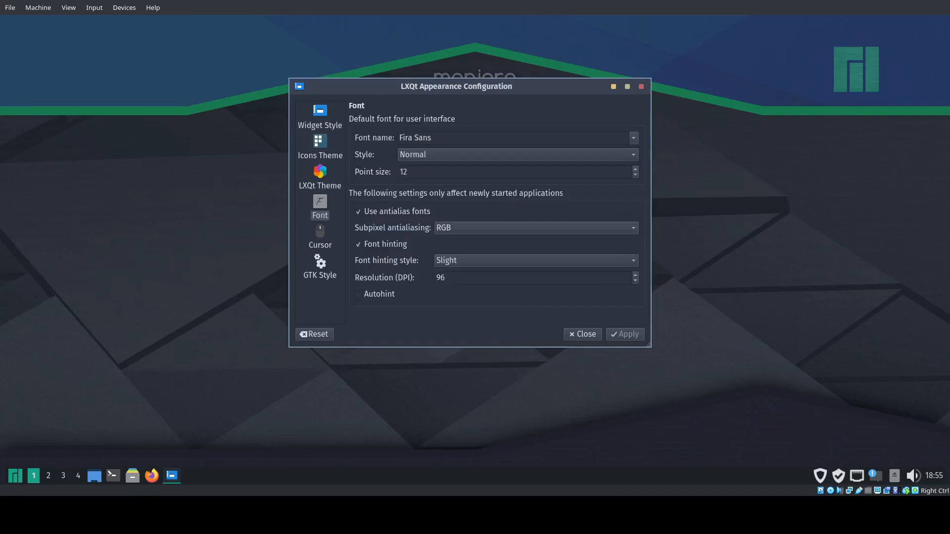
left_click(319, 235)
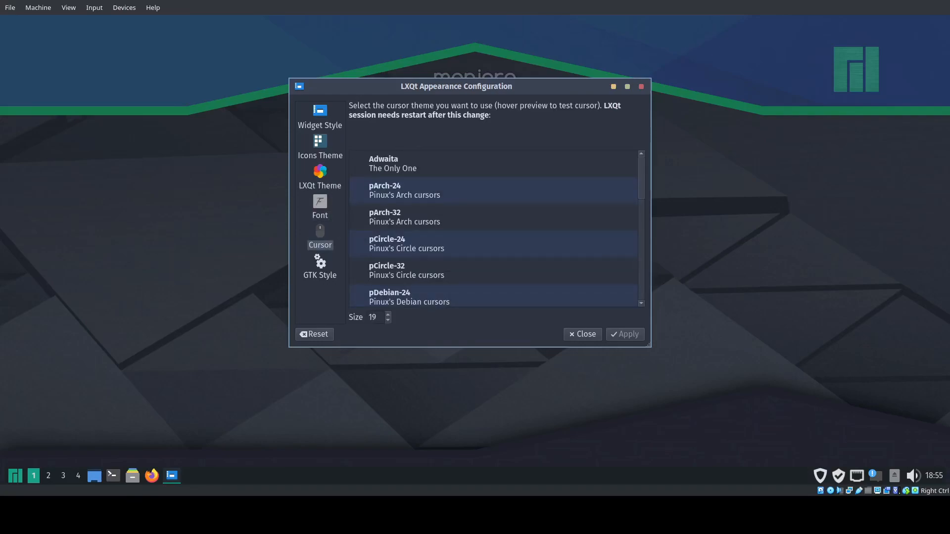
left_click(581, 334)
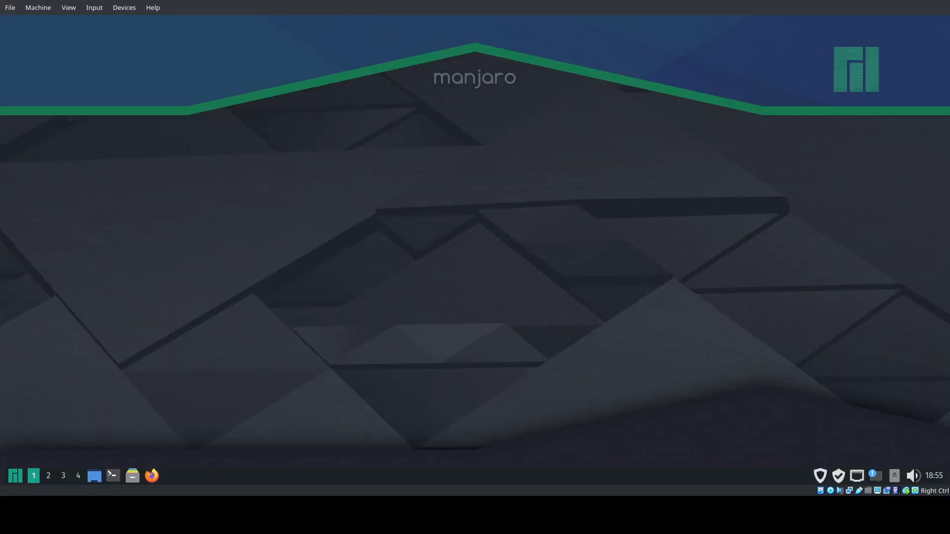
left_click(16, 475)
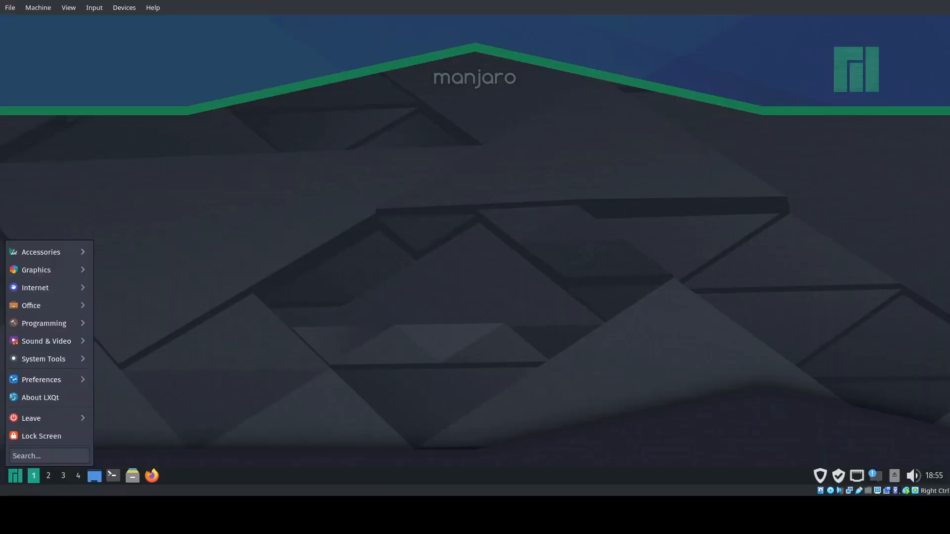
left_click(43, 359)
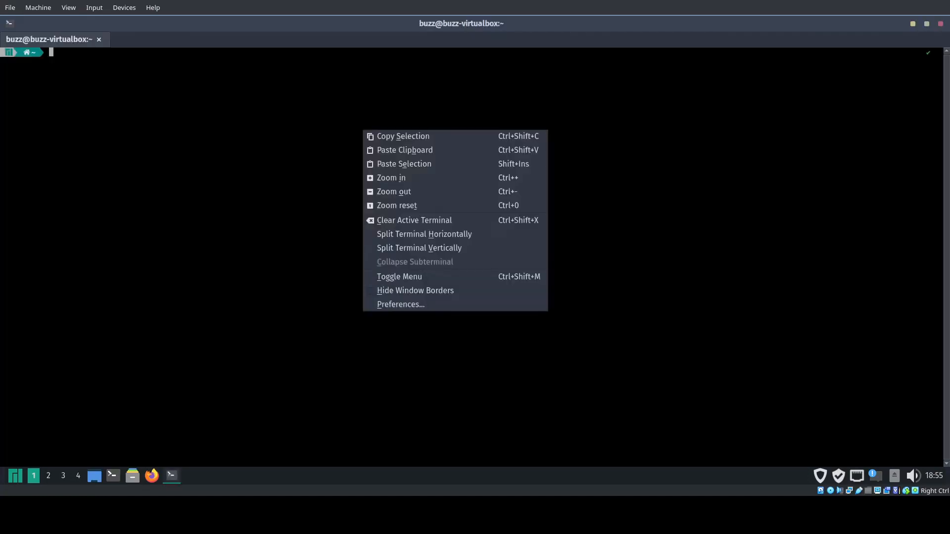
left_click(400, 304)
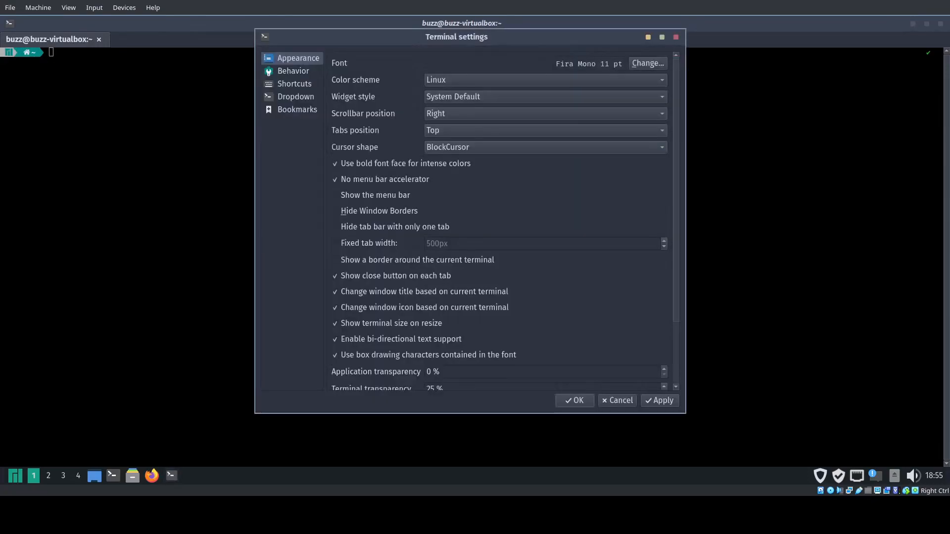
left_click(297, 109)
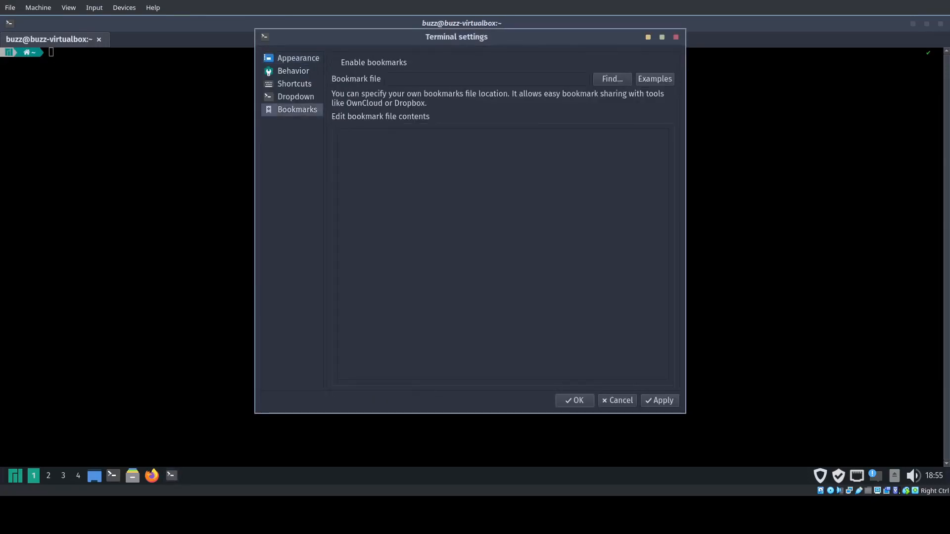
left_click(334, 63)
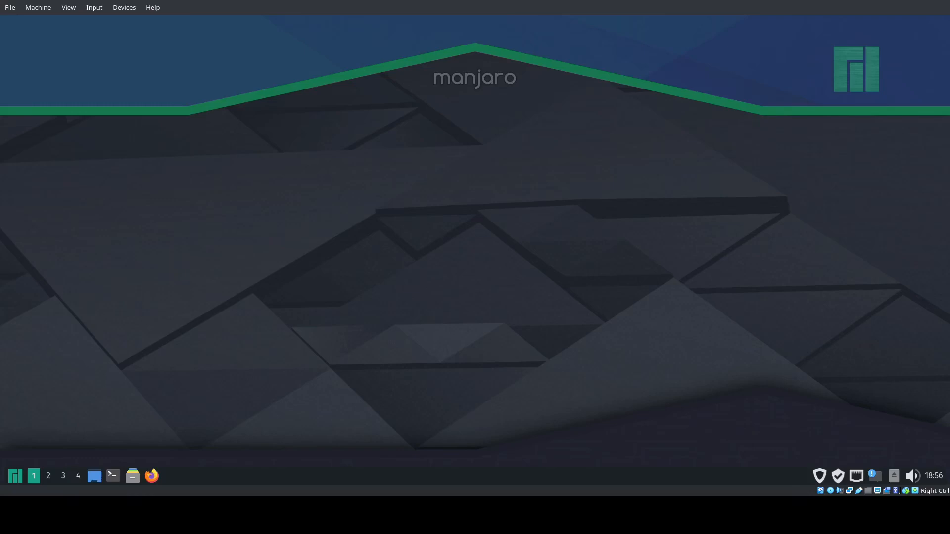
- Relaunch QTerminal drop down, review its Dropdown size settings, and close the settings
left_click(112, 475)
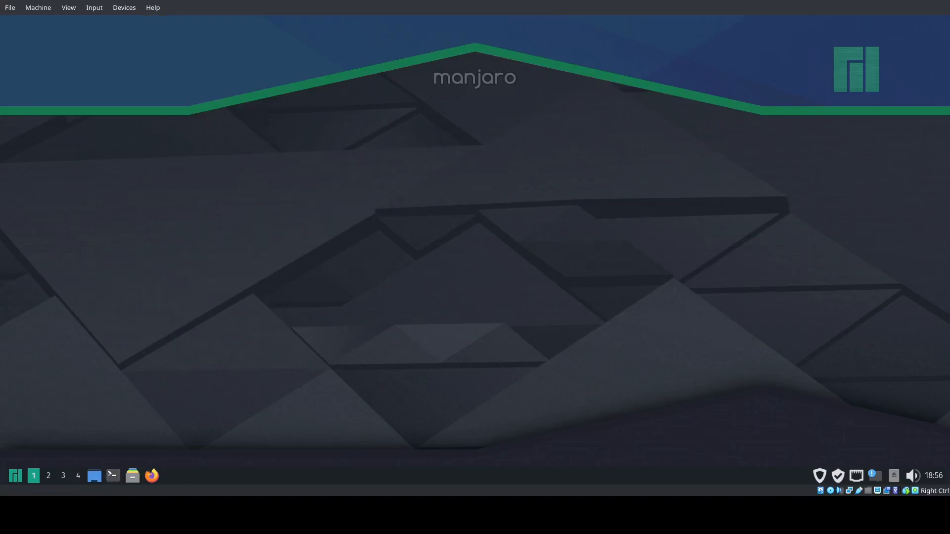
left_click(14, 475)
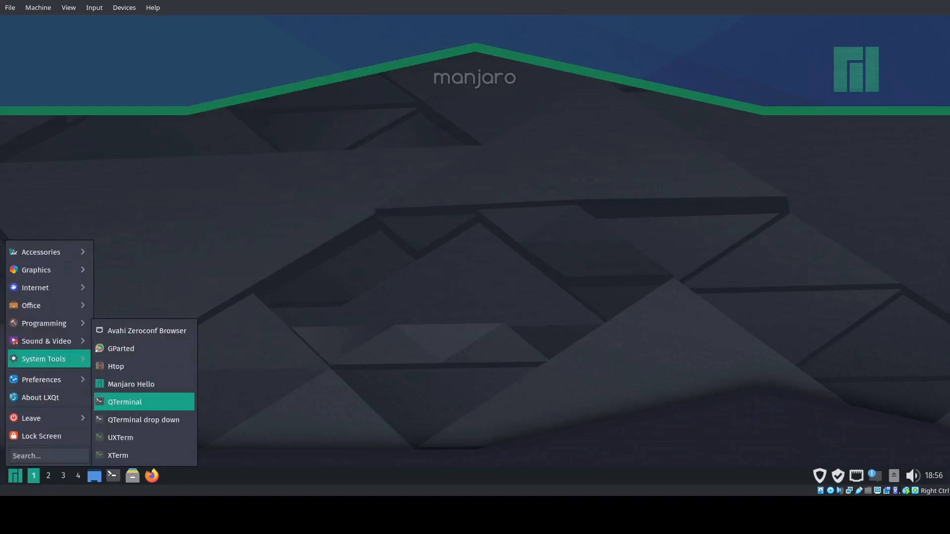
left_click(124, 402)
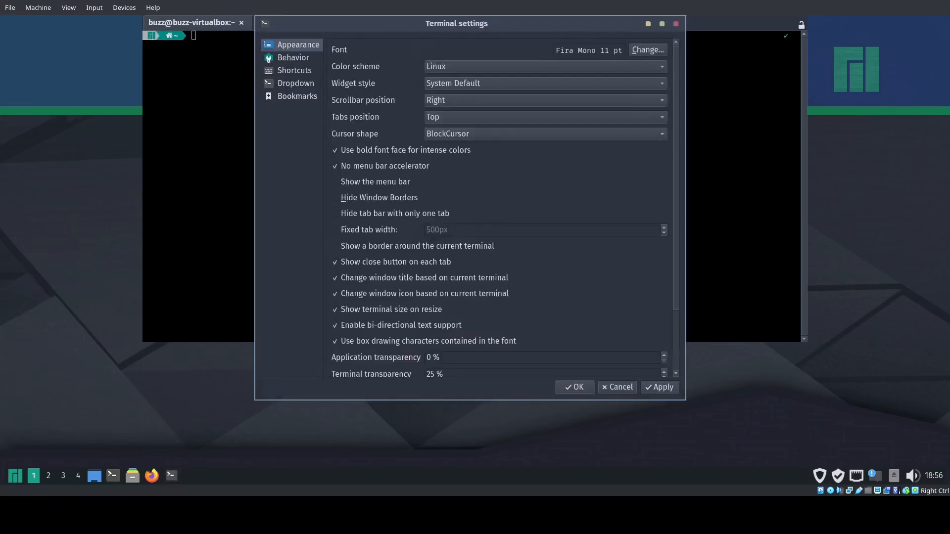
left_click(295, 83)
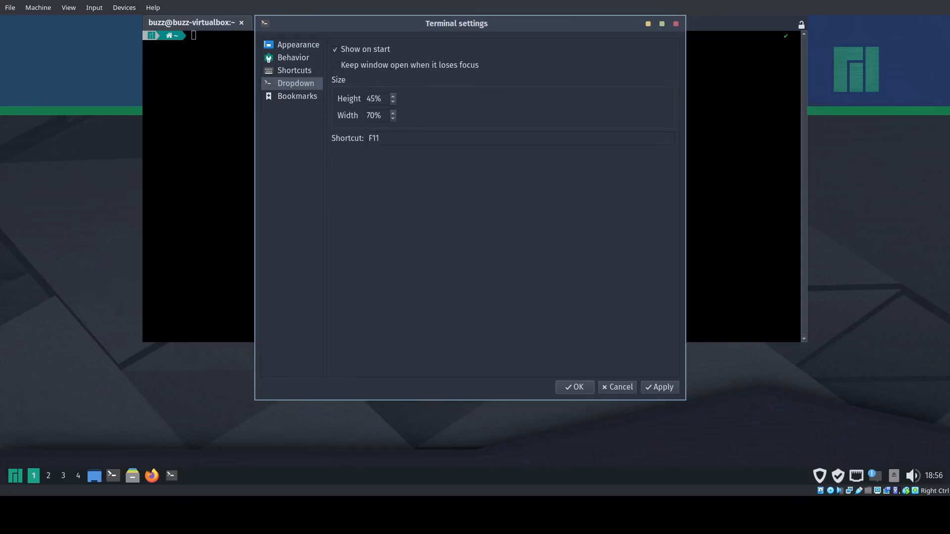
left_click(574, 387)
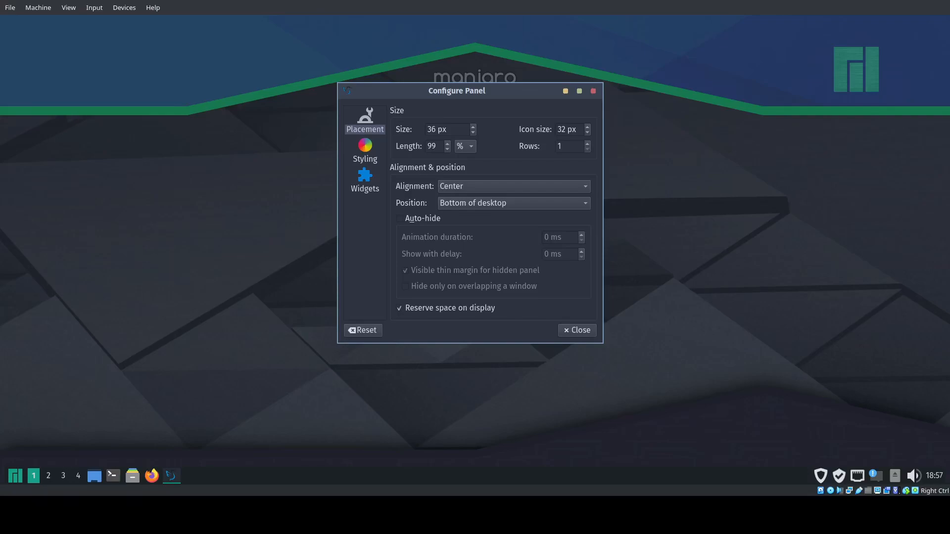
- Close the Configure Panel window
left_click(364, 179)
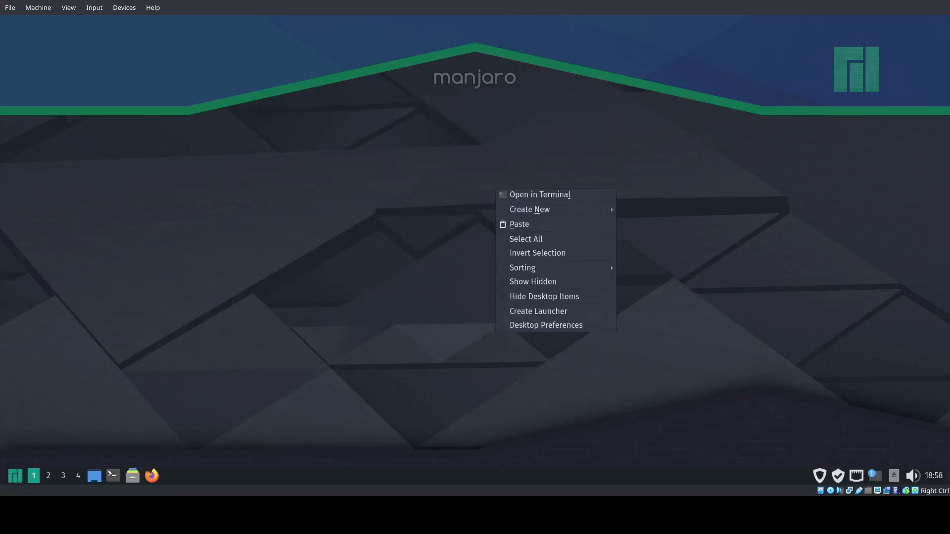
- Open Desktop Preferences and browse the Background wallpaper settings
left_click(545, 325)
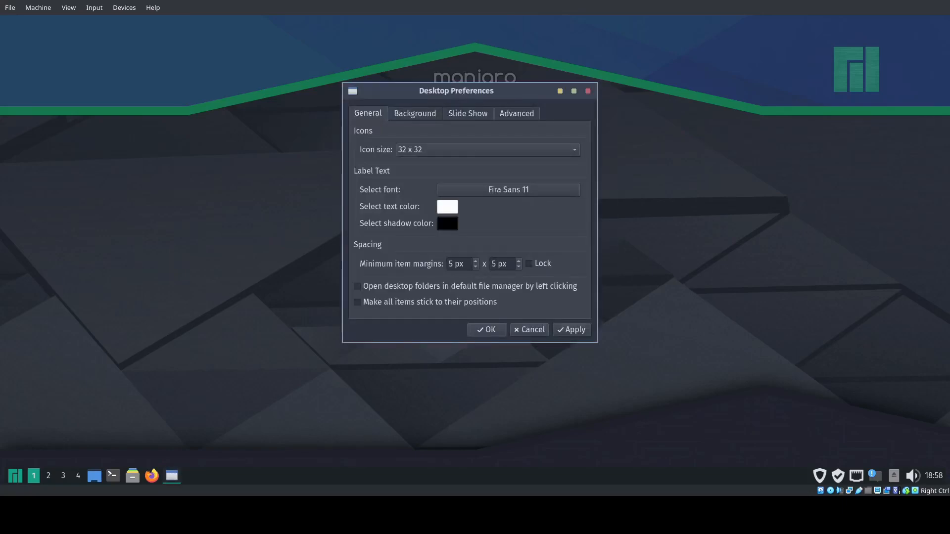
left_click(414, 113)
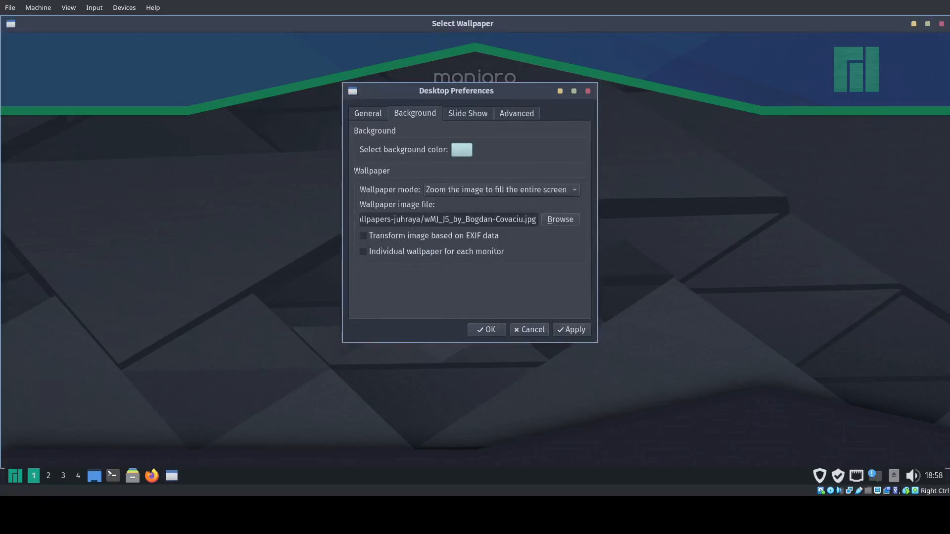
left_click(559, 219)
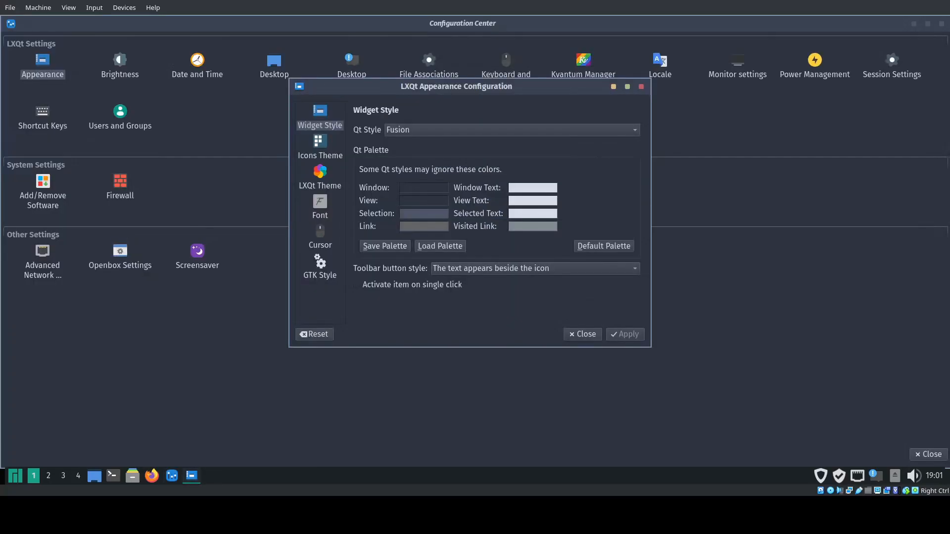
- View the GTK Style settings, then close Appearance Configuration
left_click(319, 267)
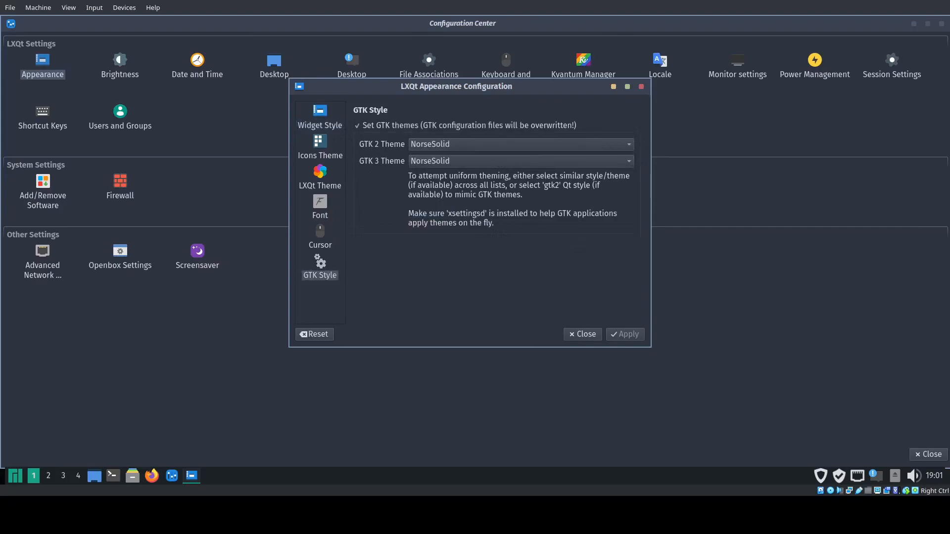
left_click(581, 334)
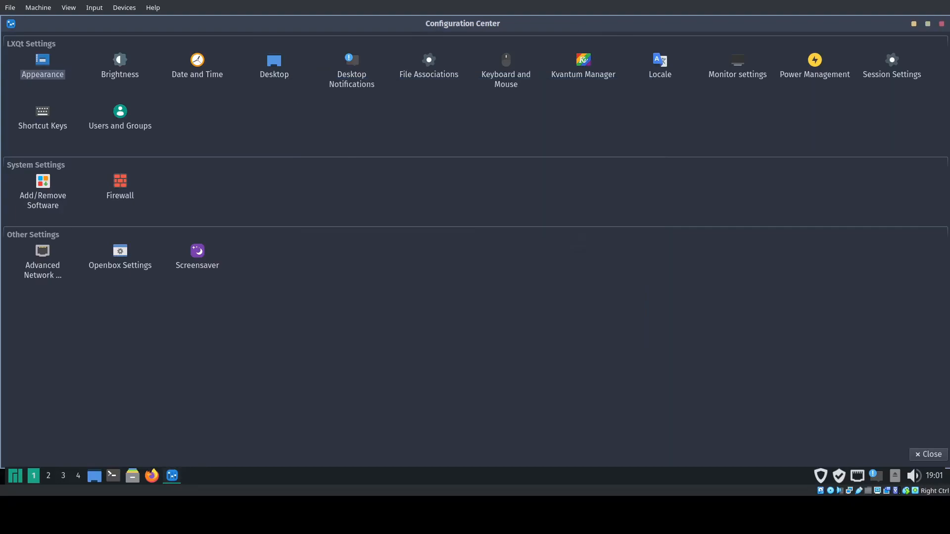